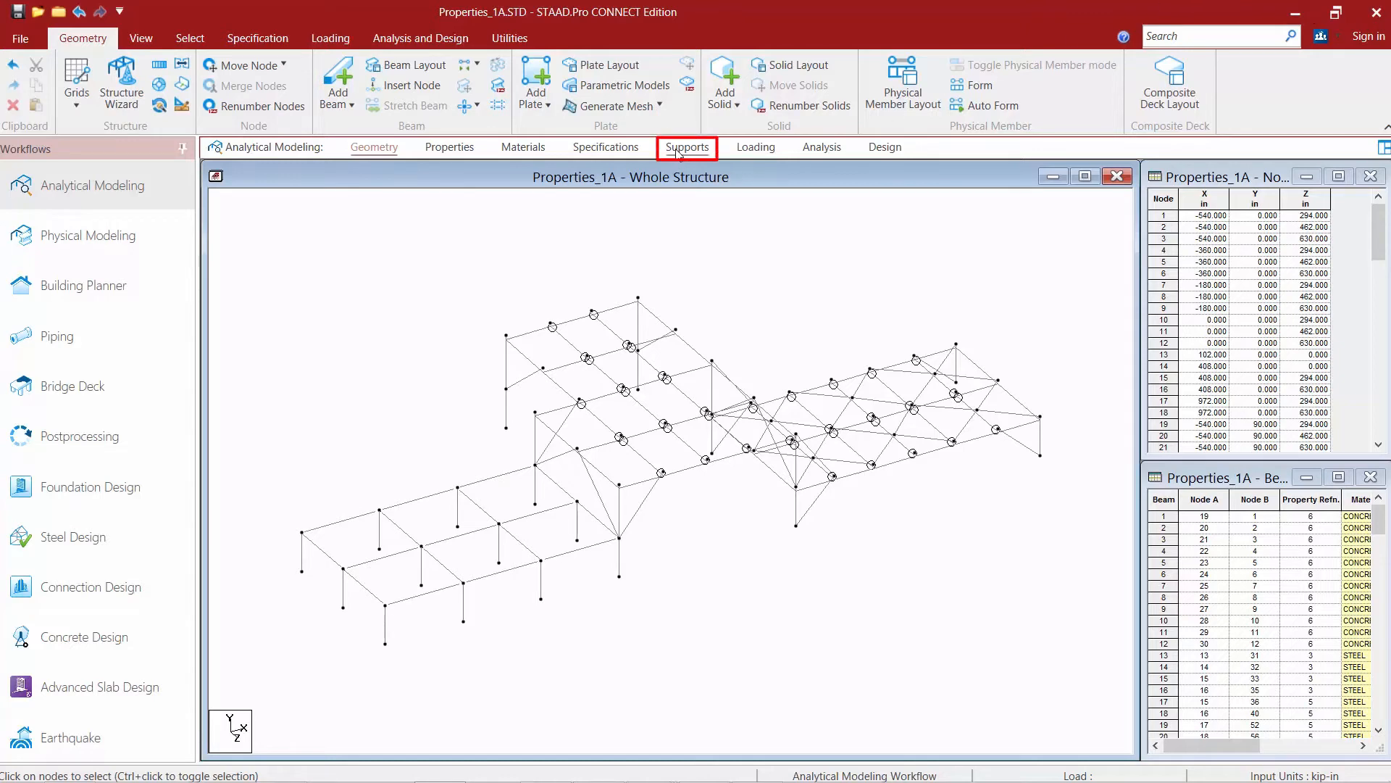
Switch to the Supports stage of the workflow to start defining supports
{"action": "left_click", "coordinate": [687, 147]}
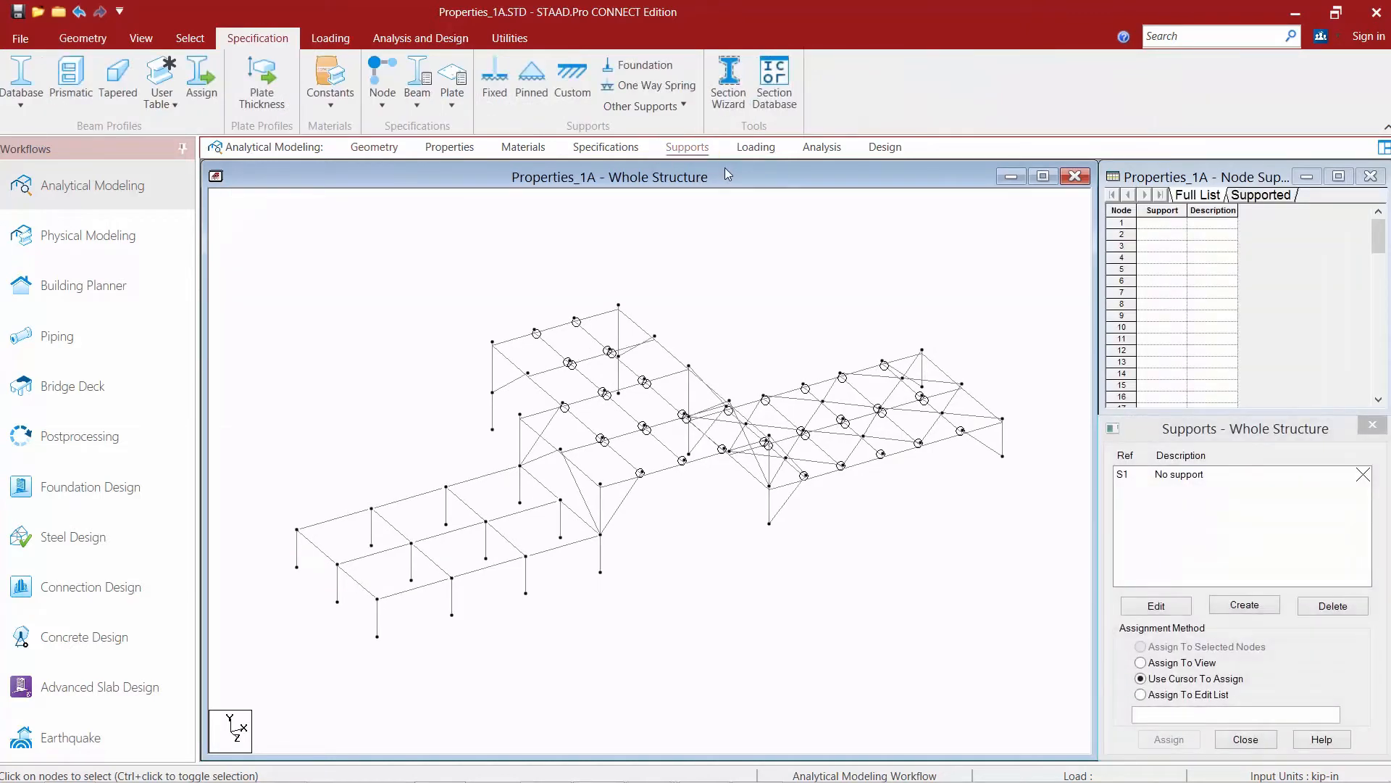
{"action": "mouse_move", "coordinate": [355, 131]}
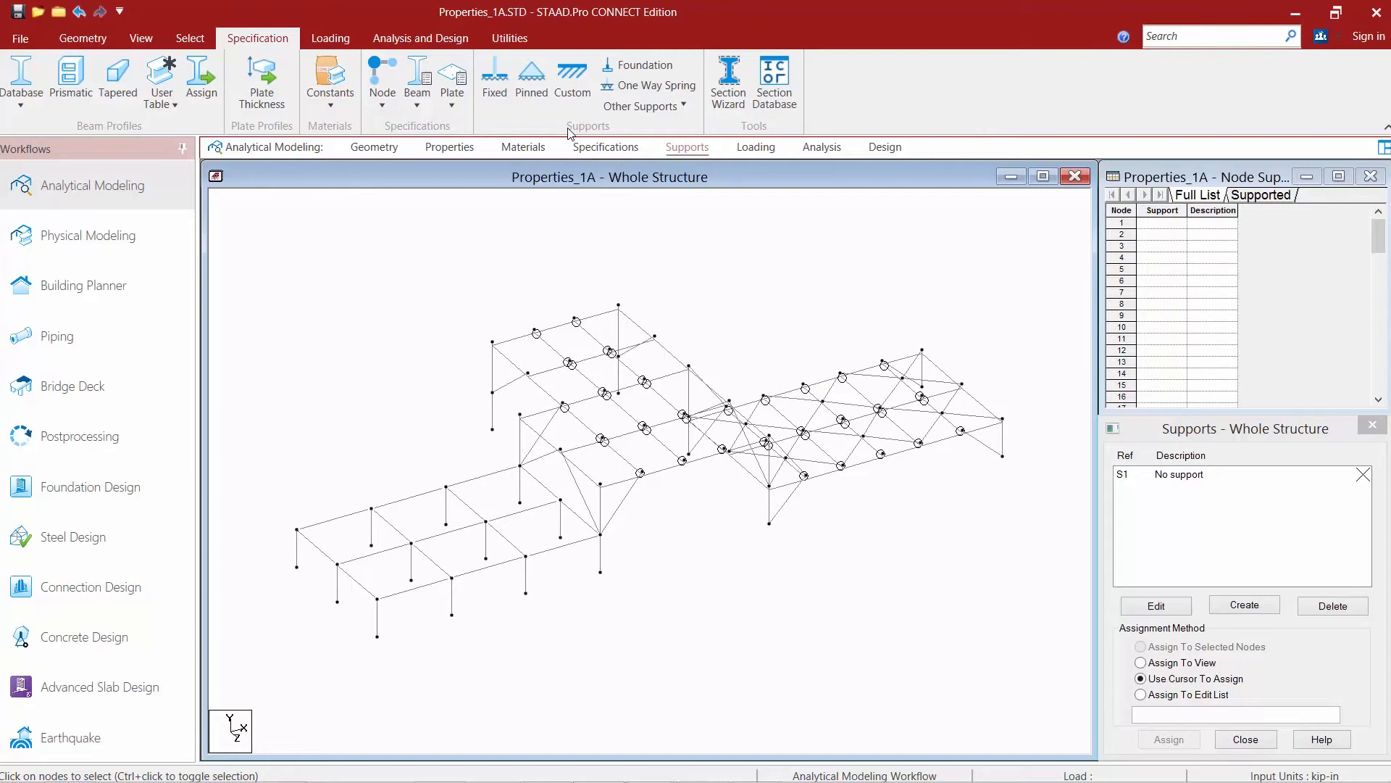
{"action": "mouse_move", "coordinate": [548, 135]}
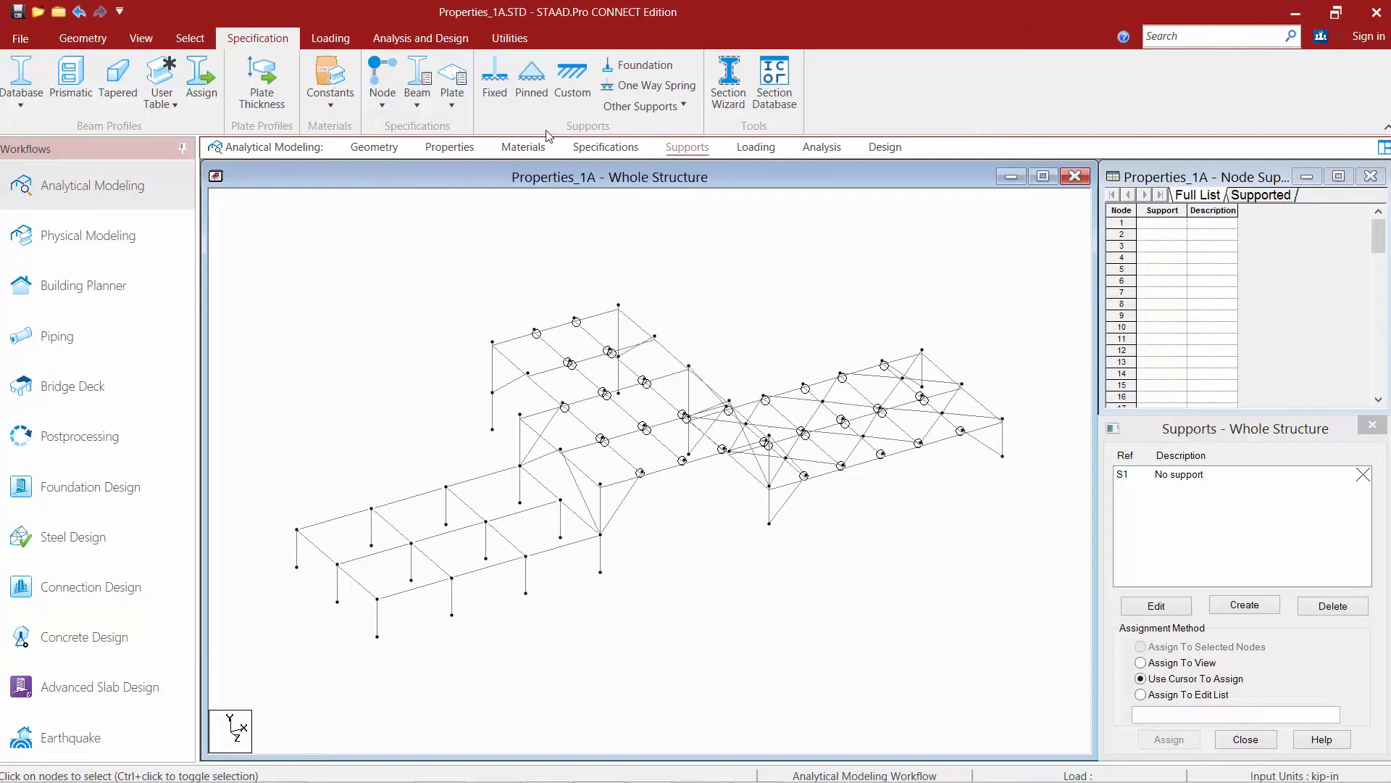
{"action": "mouse_move", "coordinate": [495, 79]}
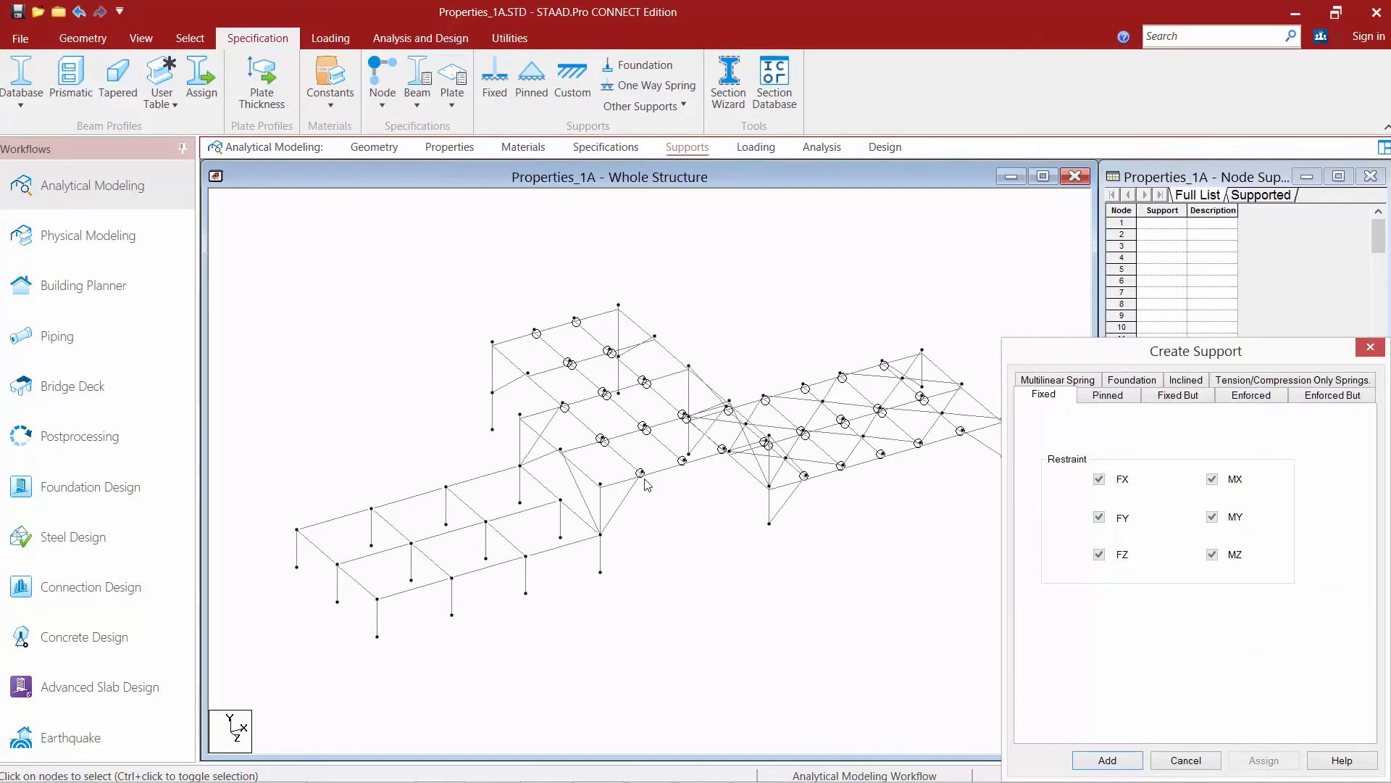
Add the support fixed in all six directions to the list as Support 2
{"action": "left_click", "coordinate": [1107, 760]}
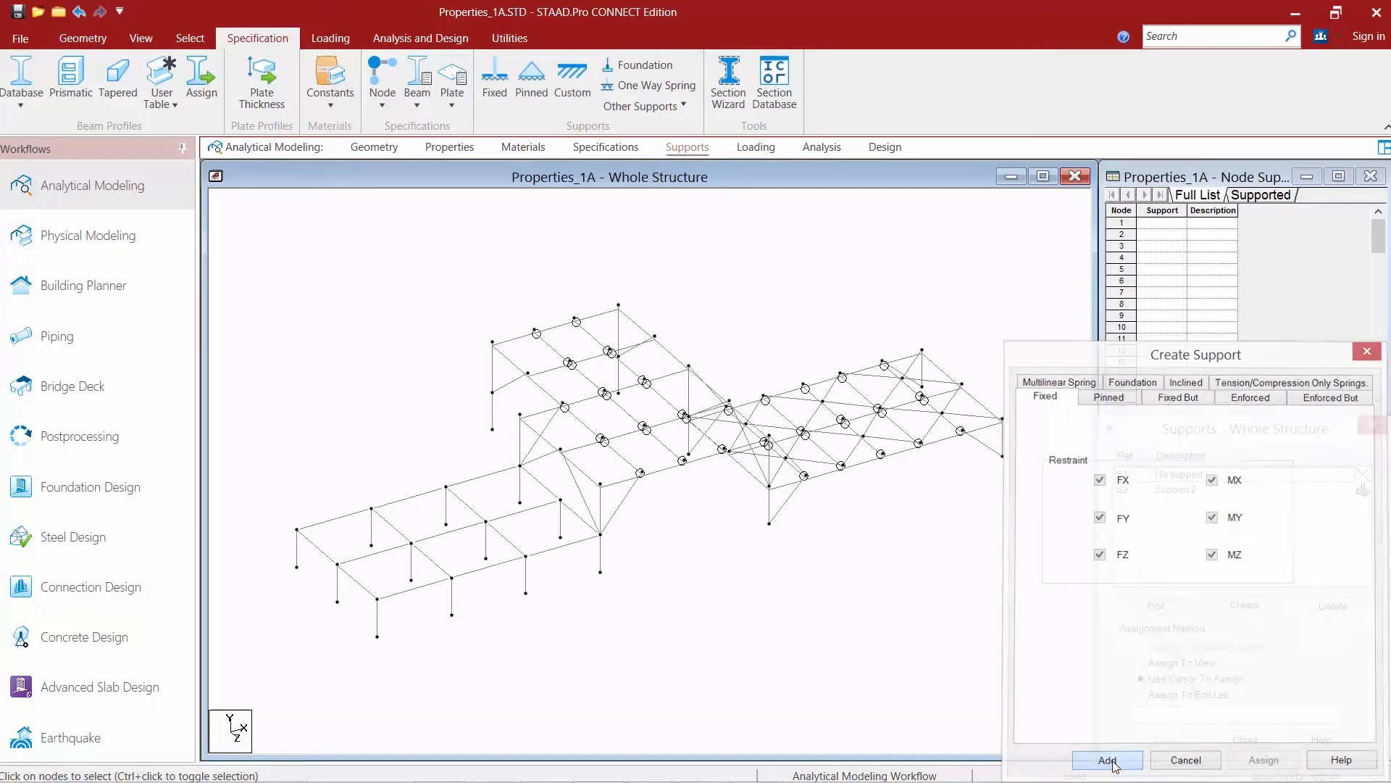
{"action": "left_click", "coordinate": [1107, 760]}
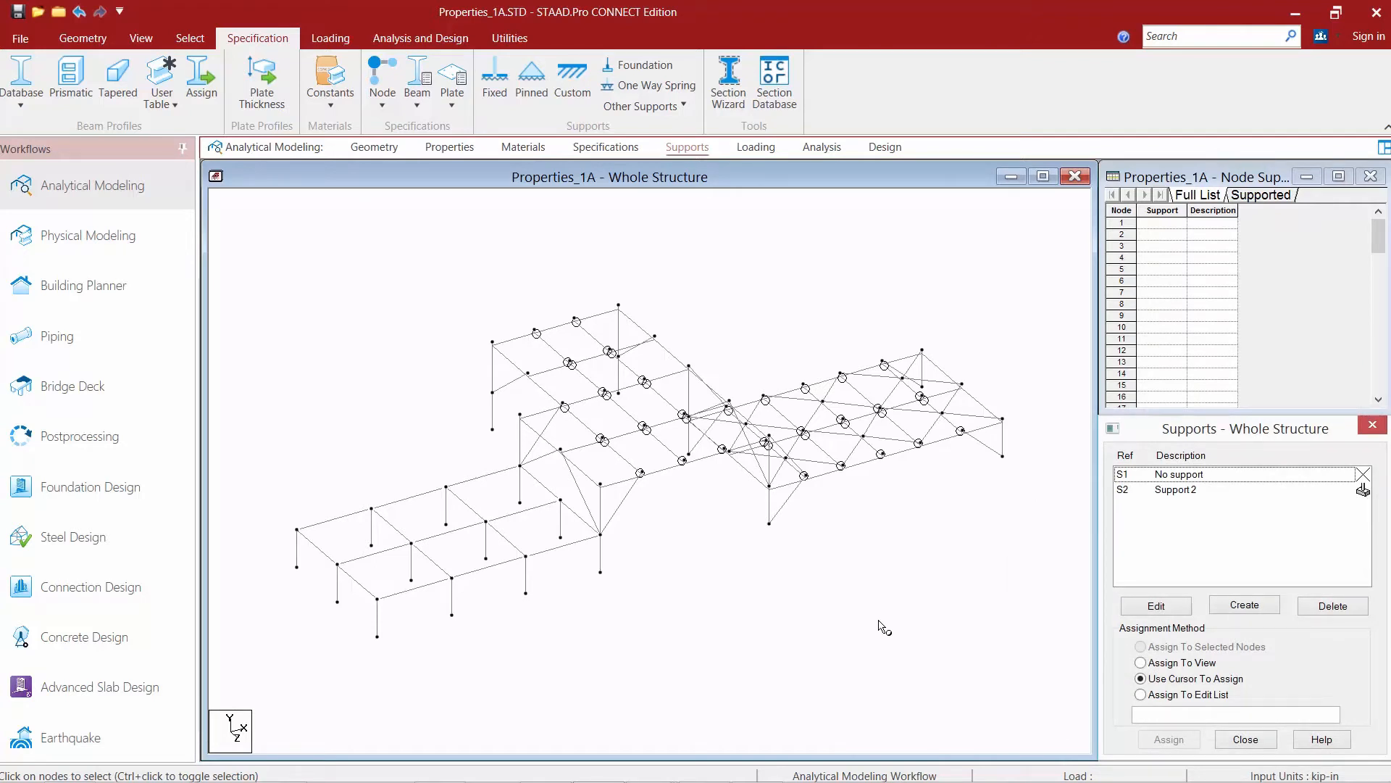
{"action": "mouse_move", "coordinate": [683, 415]}
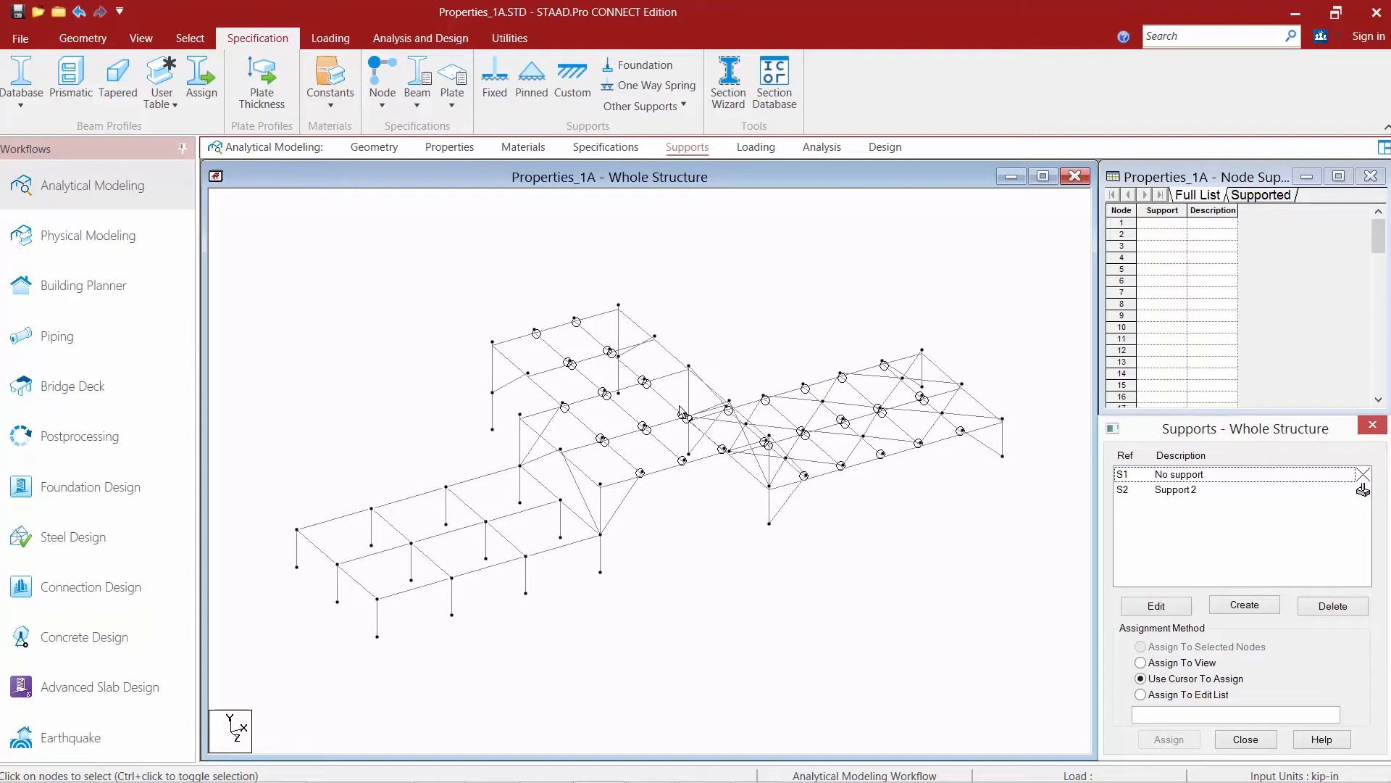
{"action": "mouse_move", "coordinate": [530, 75]}
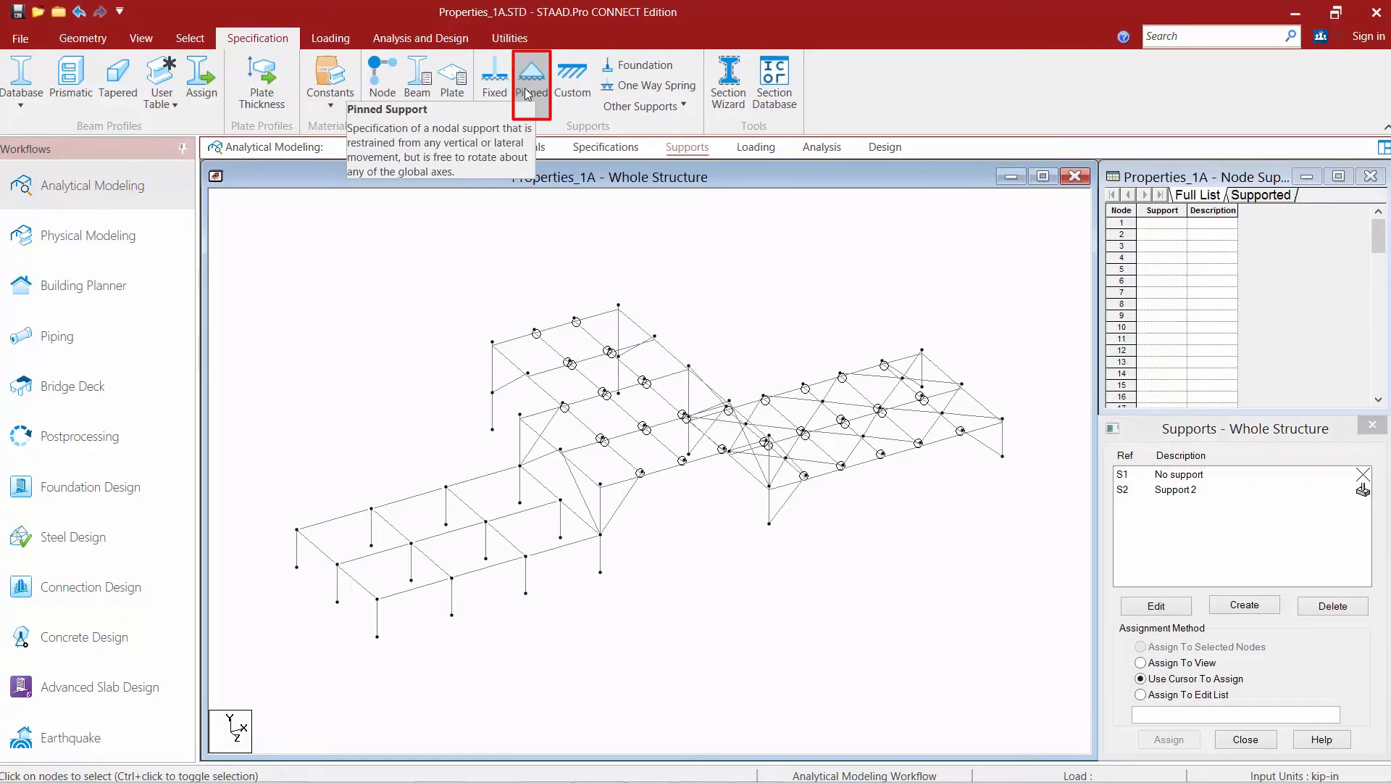
Add a pinned support restrained in FX, FY and FZ as Support 3
{"action": "left_click", "coordinate": [1244, 605]}
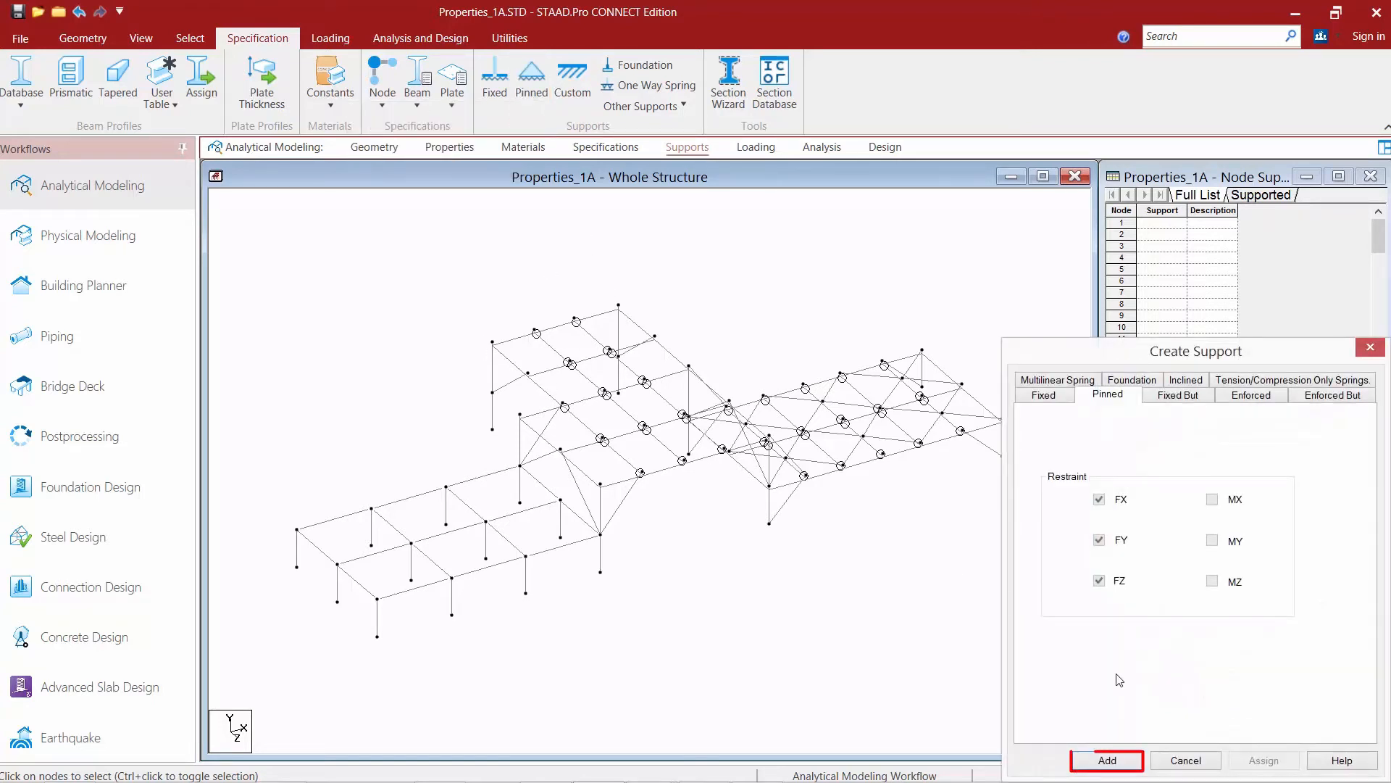
{"action": "left_click", "coordinate": [1107, 760]}
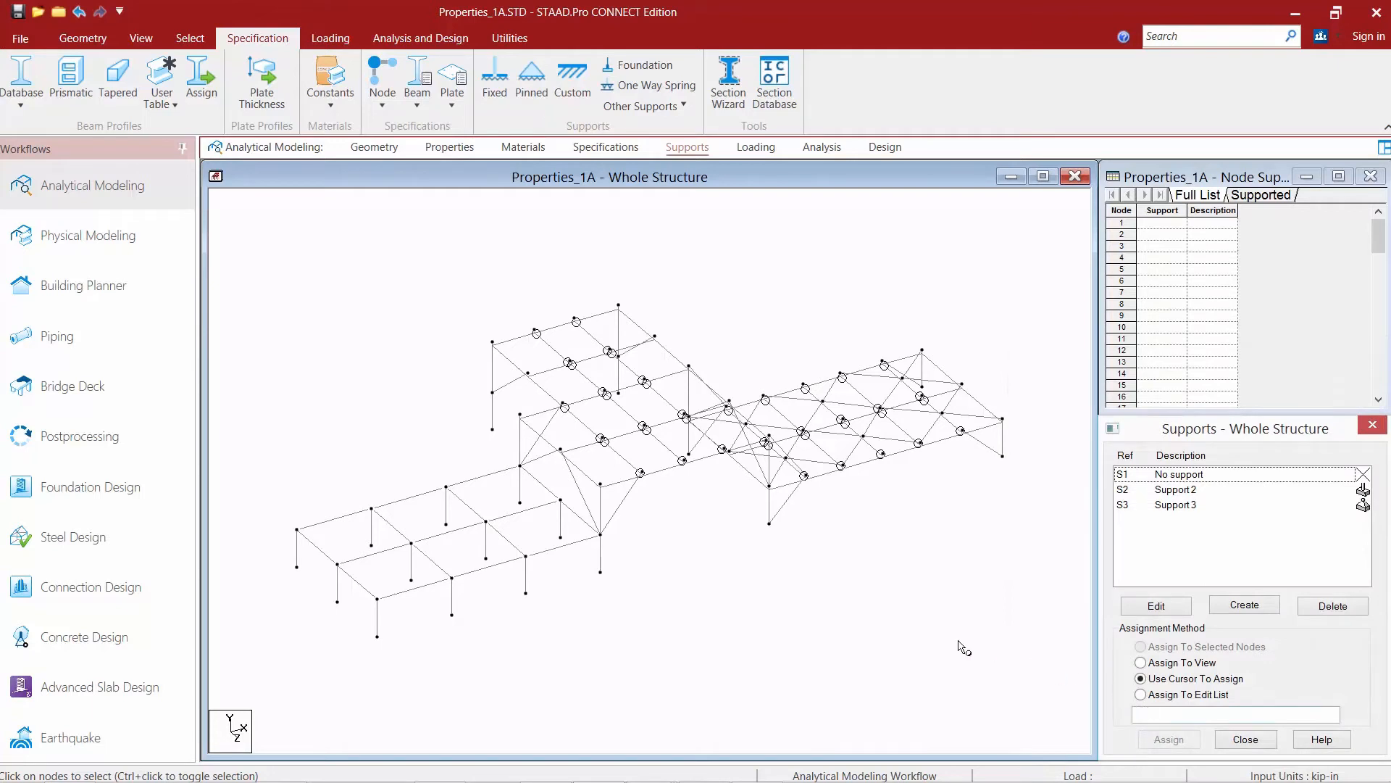
{"action": "mouse_move", "coordinate": [939, 617]}
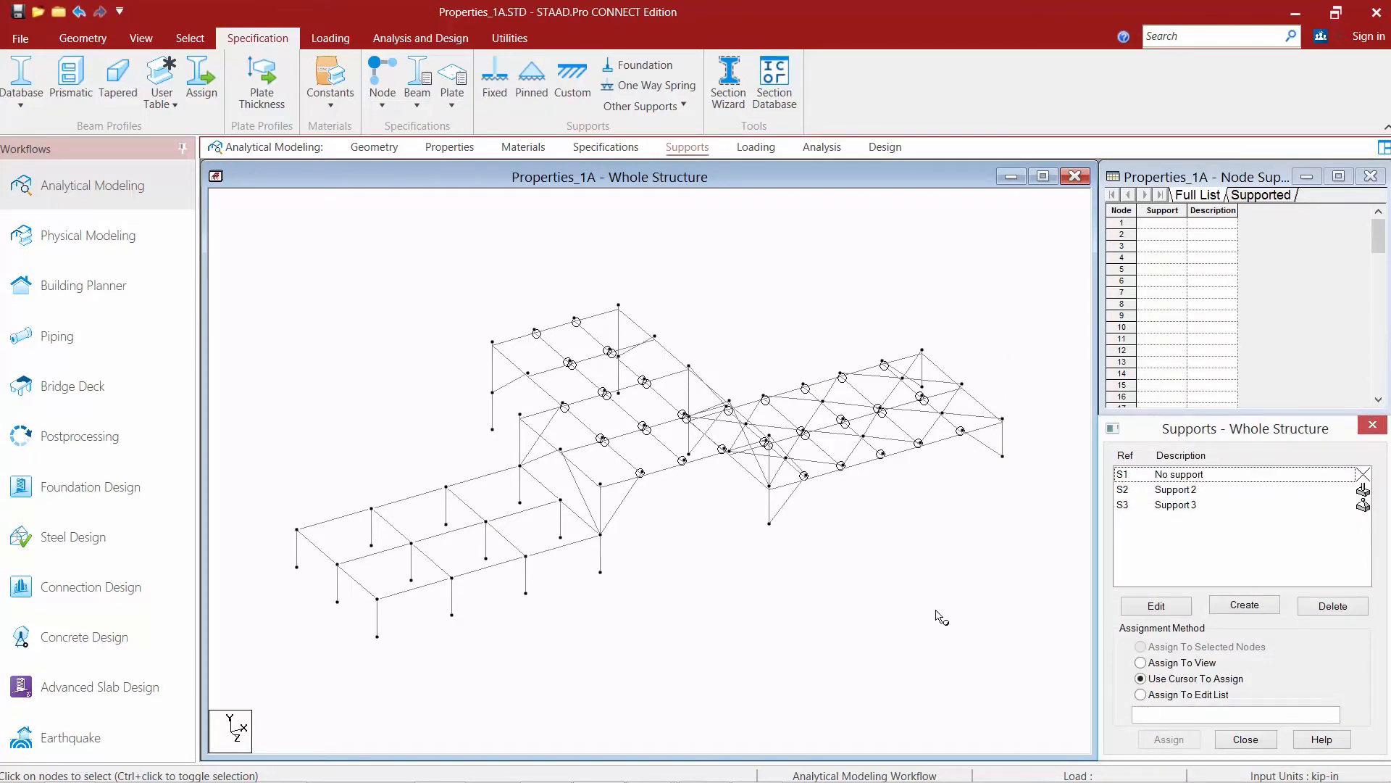
{"action": "left_click", "coordinate": [643, 106]}
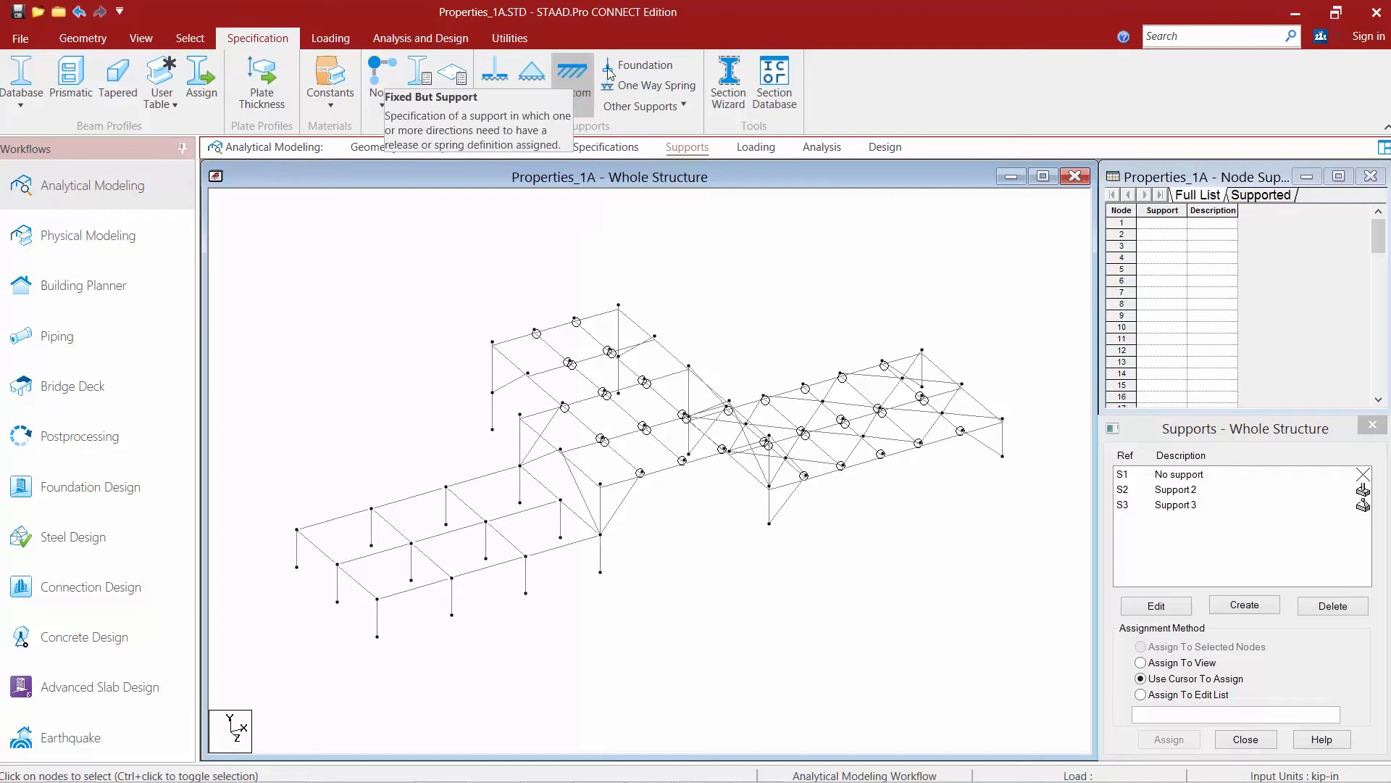
{"action": "mouse_move", "coordinate": [879, 291]}
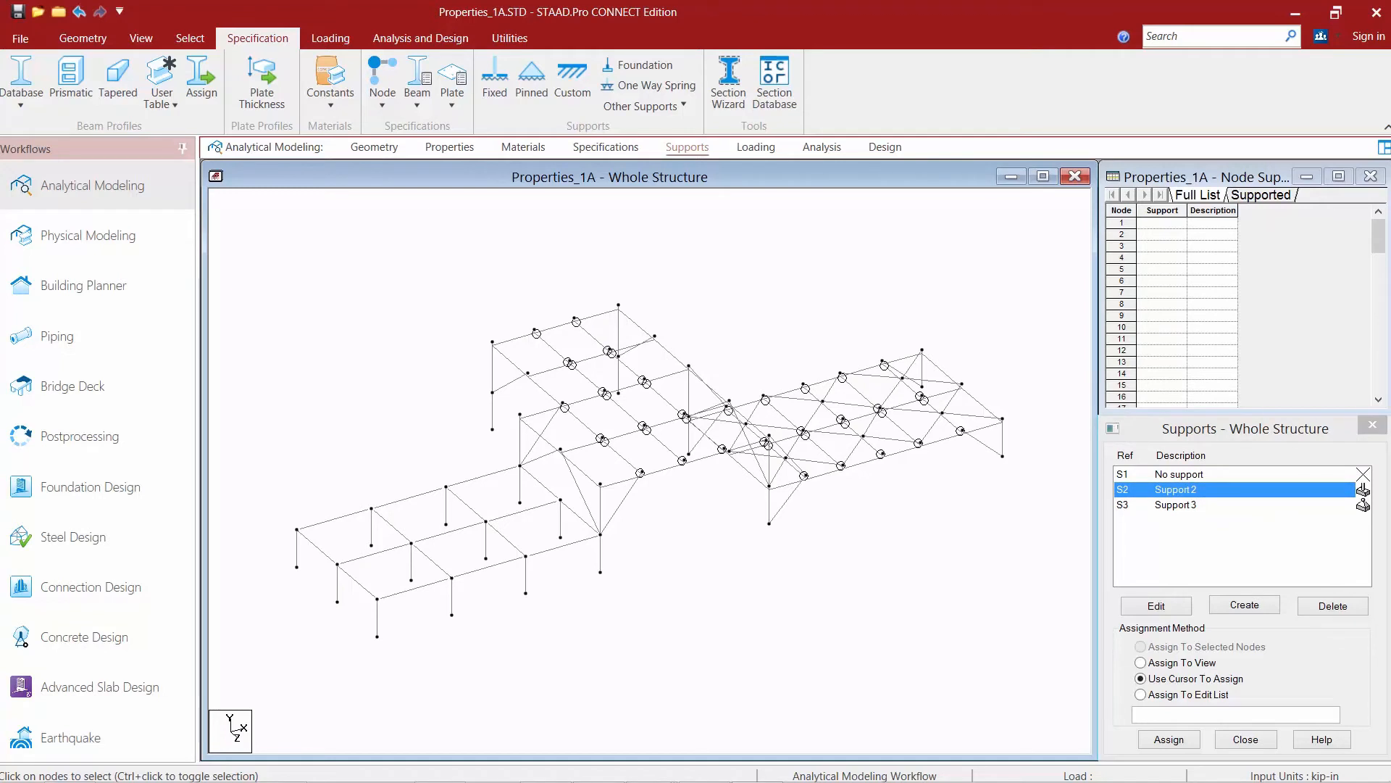
{"action": "mouse_move", "coordinate": [312, 174]}
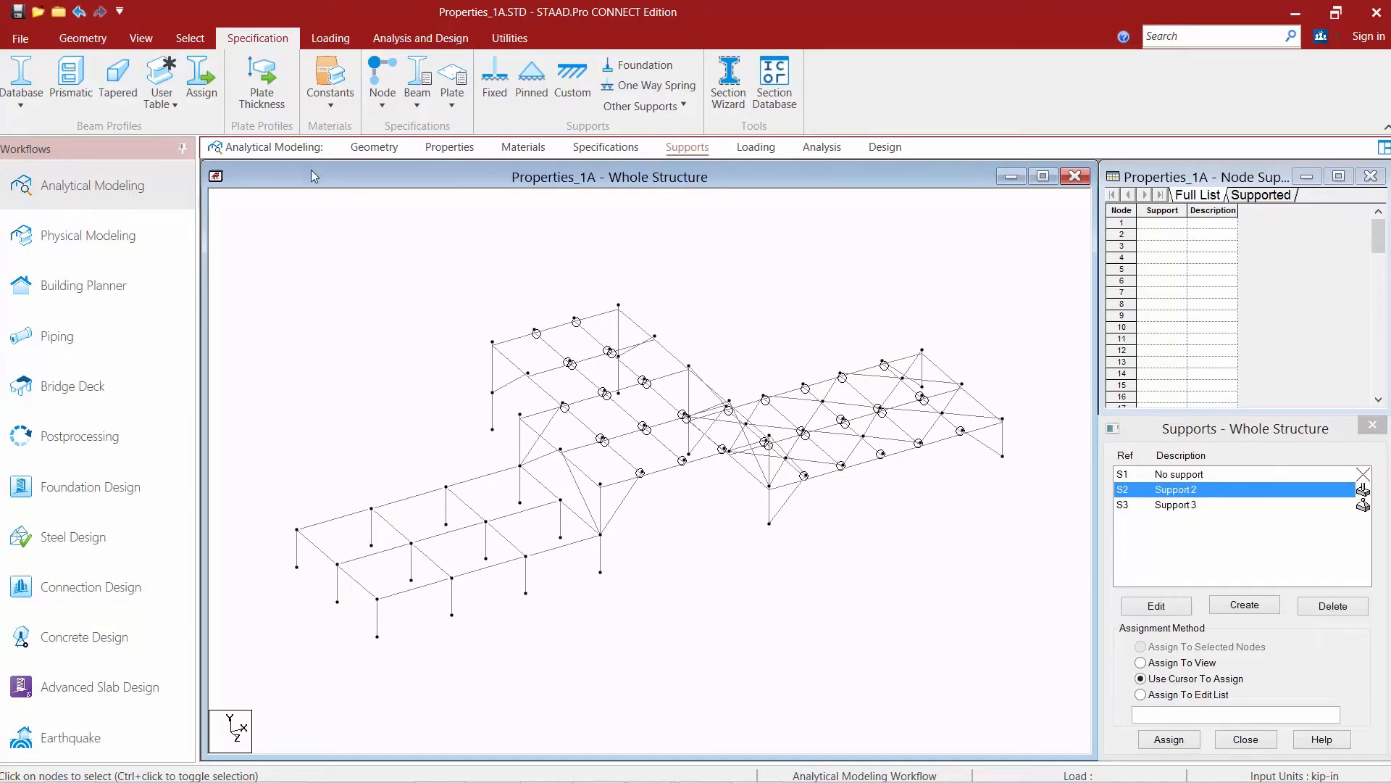
Show node numbers and assign fixed Support 2 to nodes 1 through 12
{"action": "key", "text": "shift+n"}
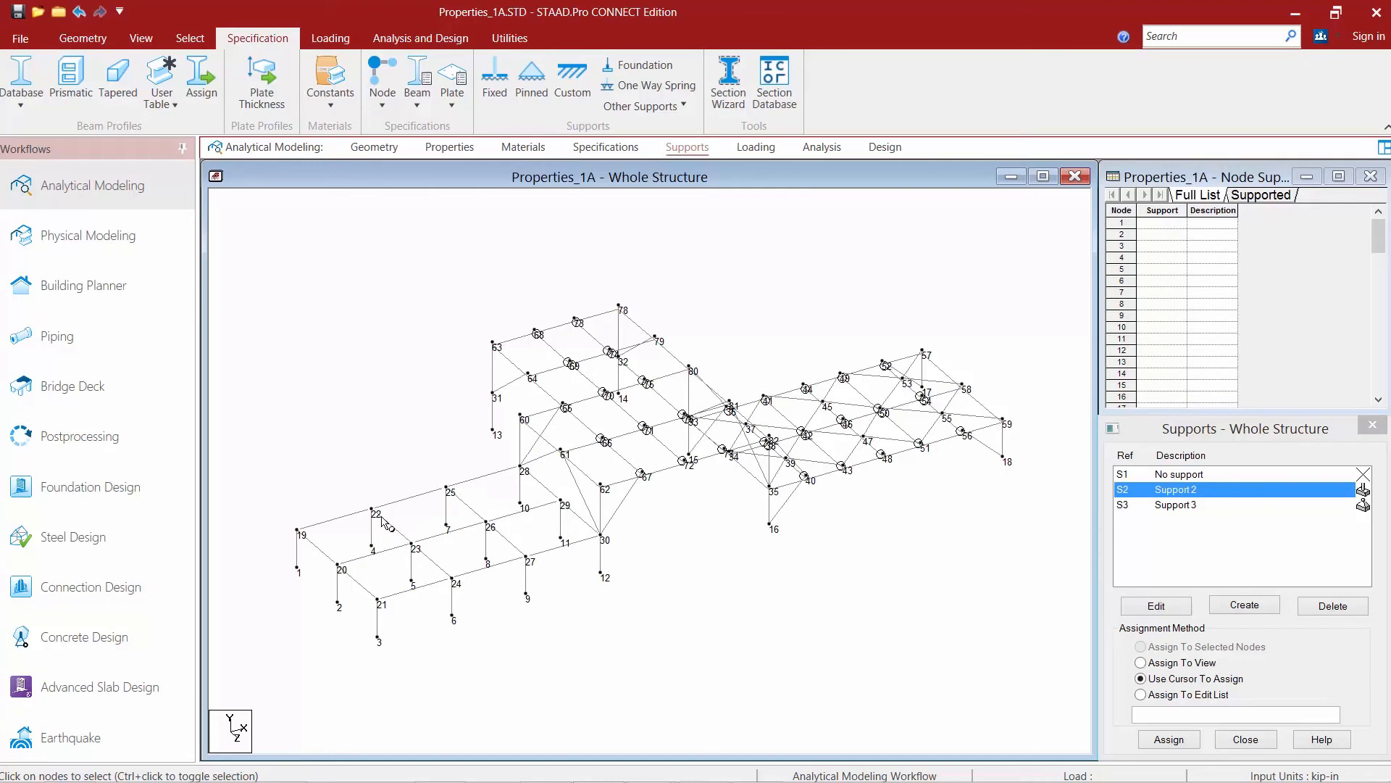
{"action": "mouse_move", "coordinate": [395, 586]}
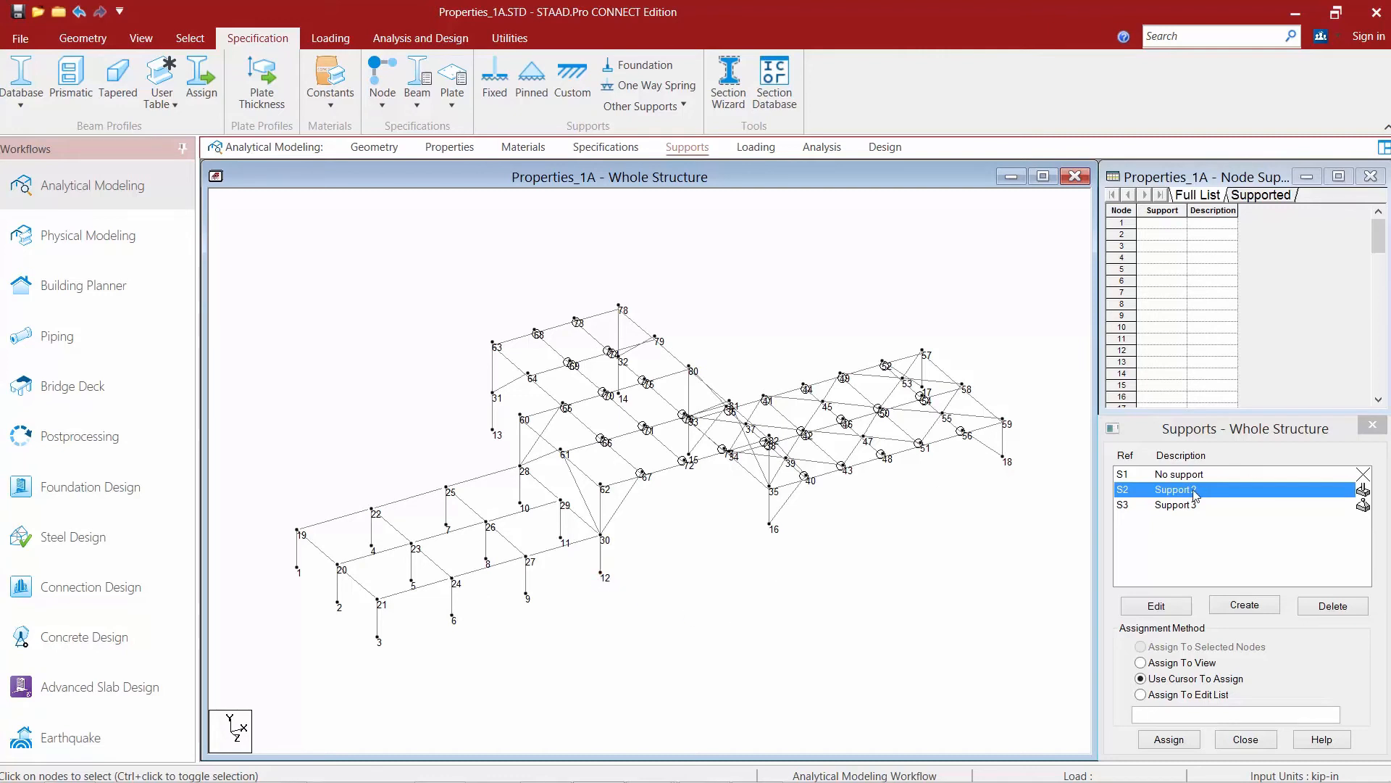
{"action": "left_click", "coordinate": [1139, 694]}
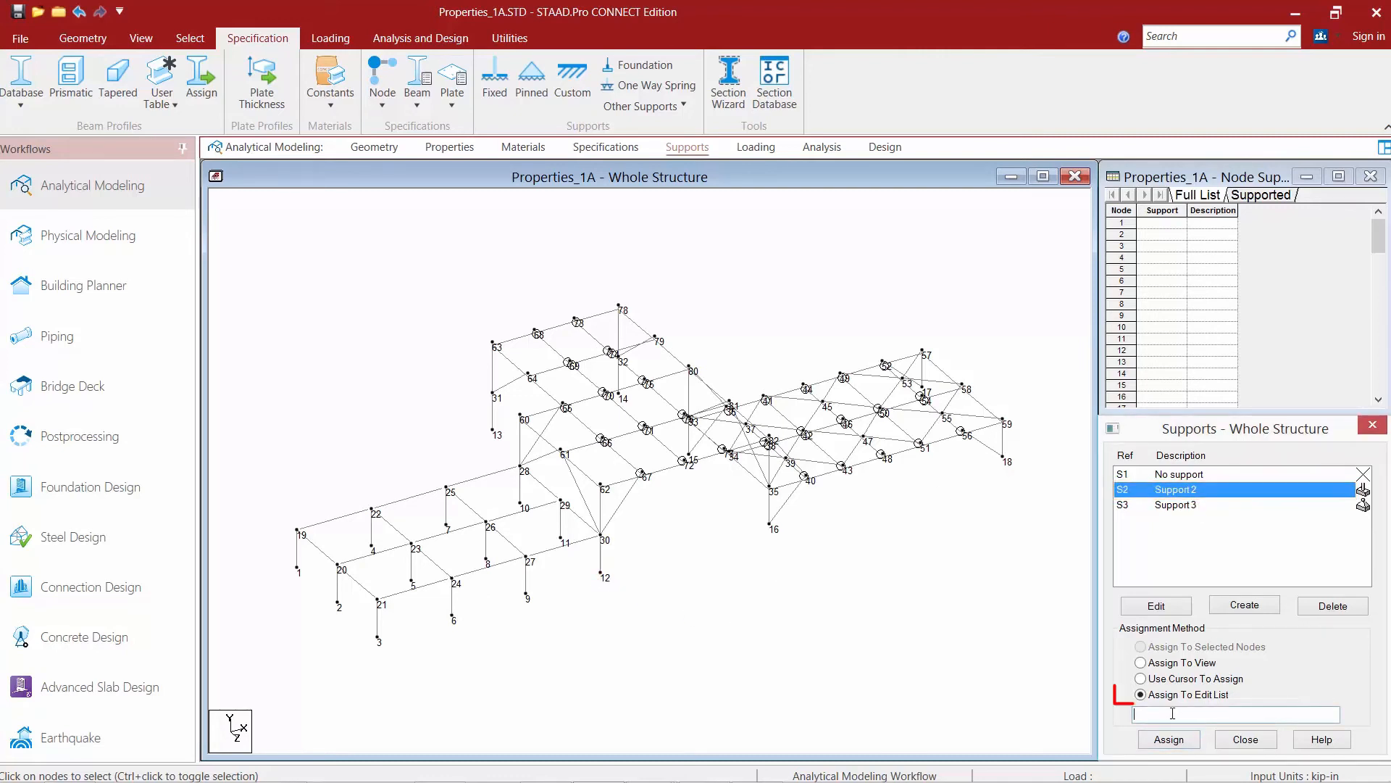
{"action": "type", "text": "1 to"}
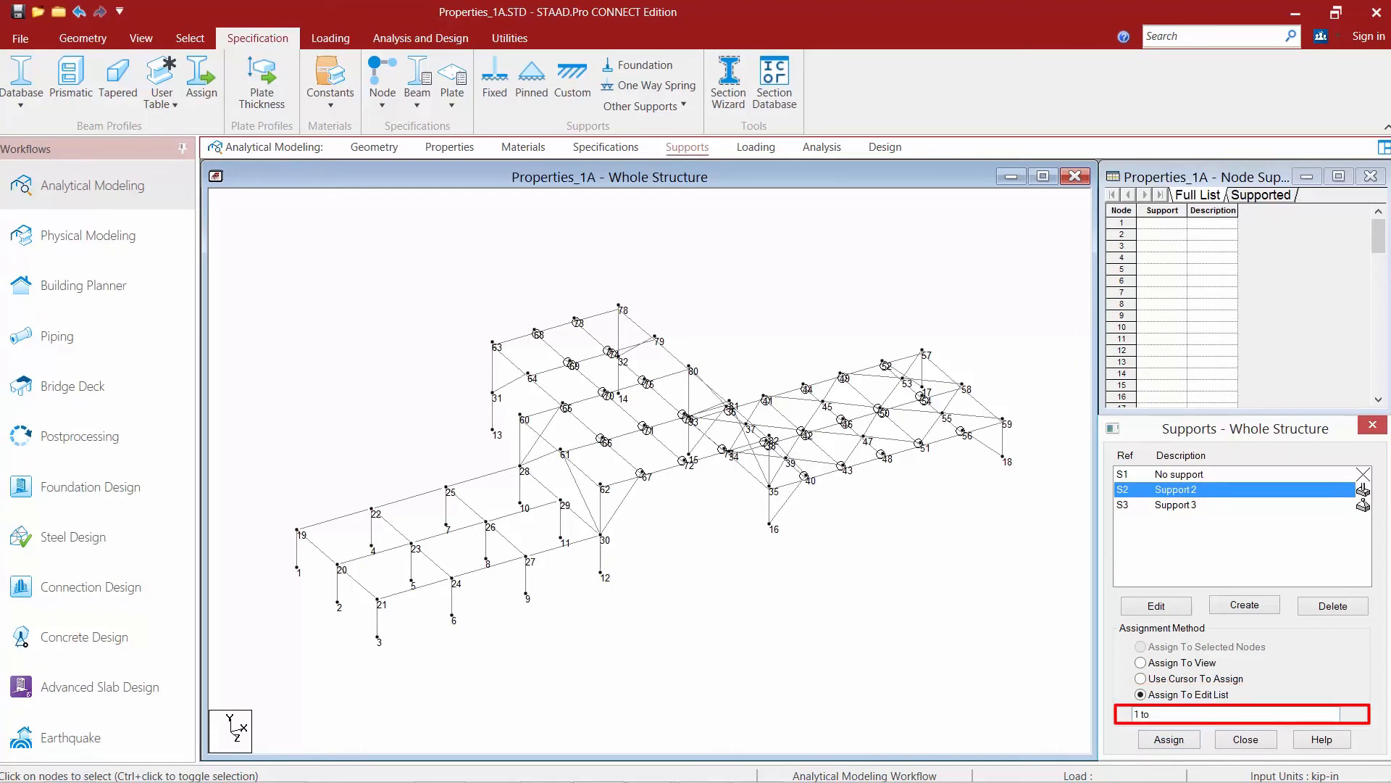
{"action": "type", "text": "12"}
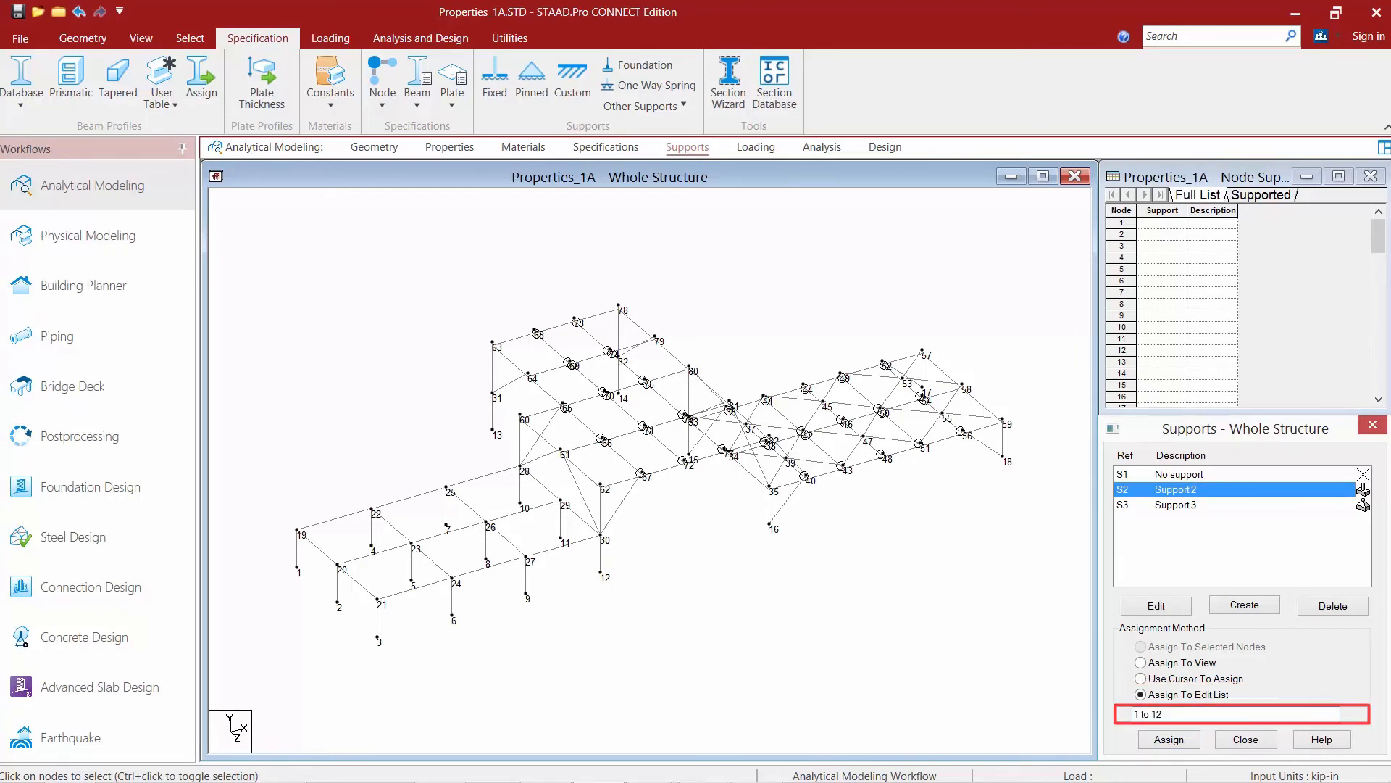
{"action": "left_click", "coordinate": [1169, 738]}
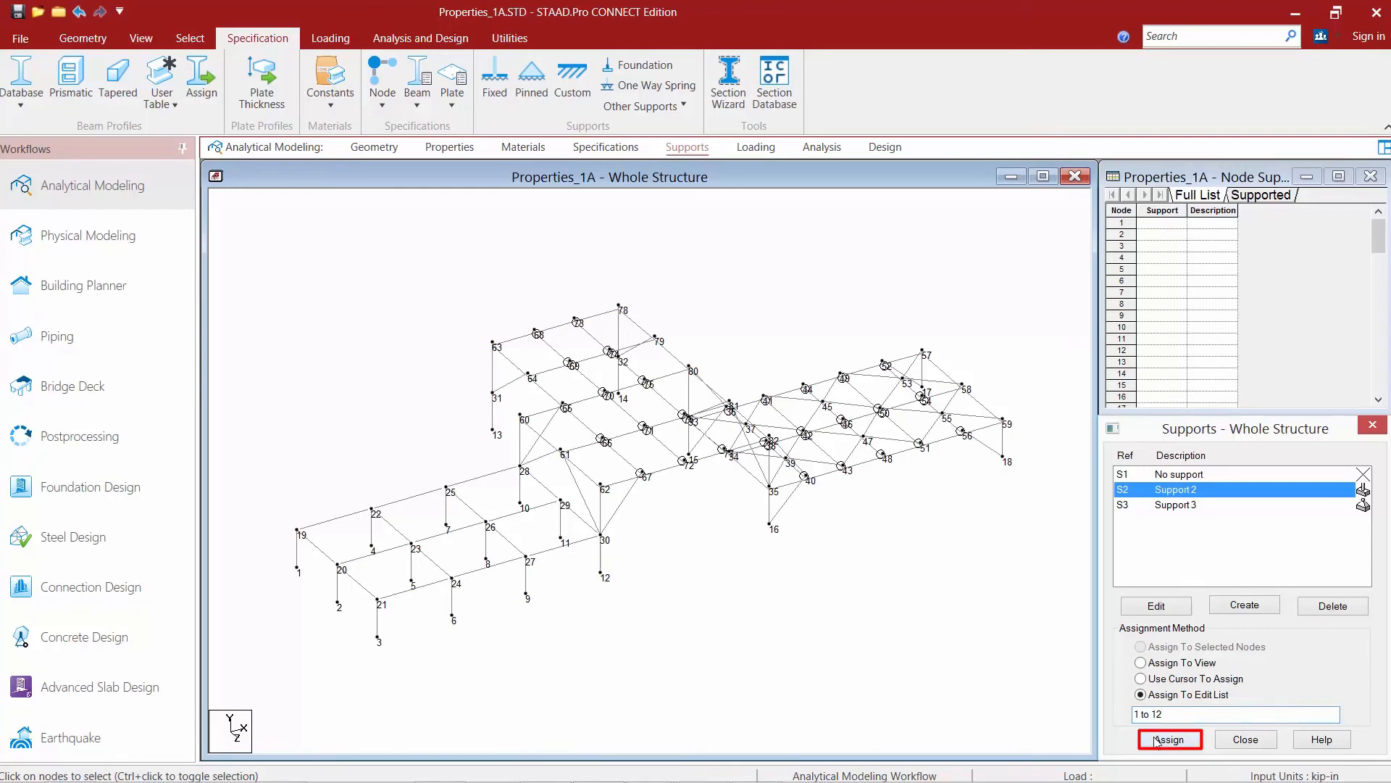
{"action": "left_click", "coordinate": [1169, 739]}
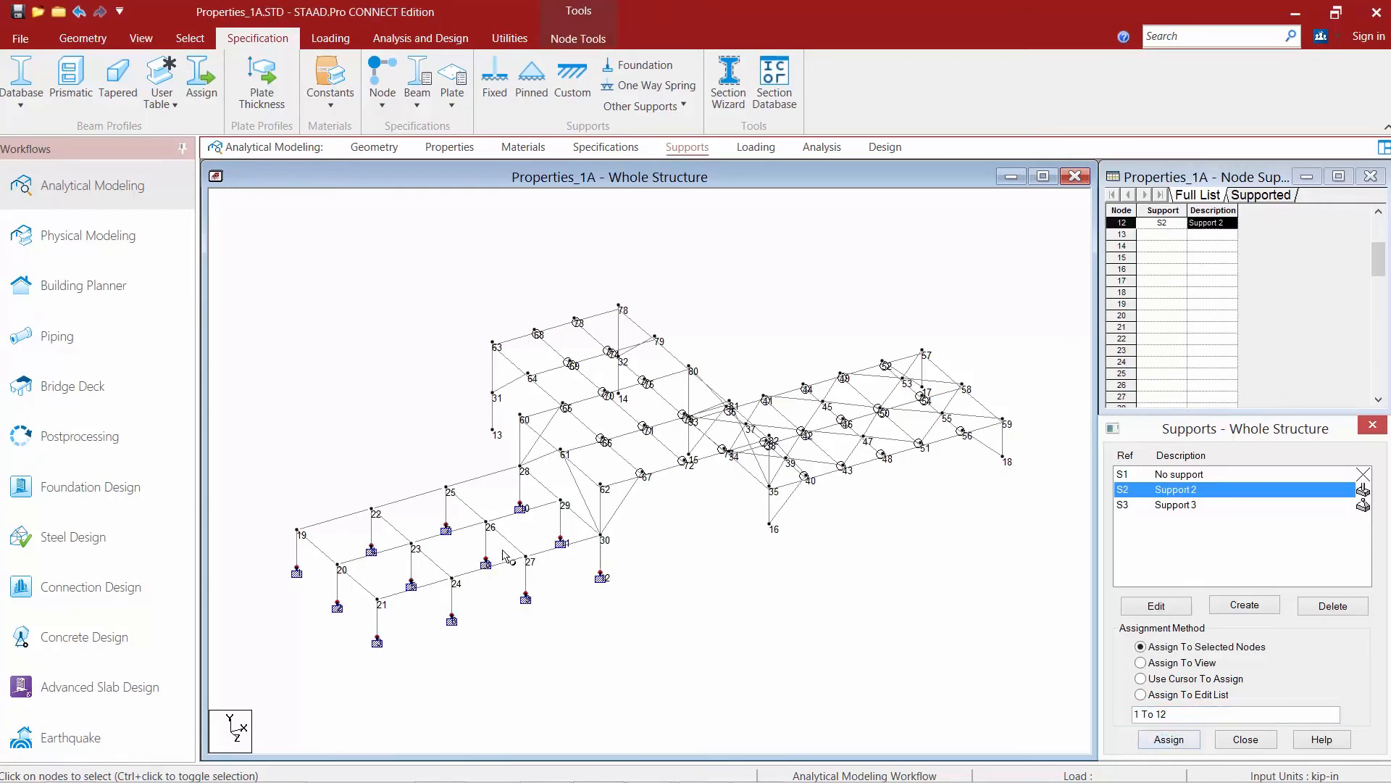
{"action": "left_click", "coordinate": [1175, 504]}
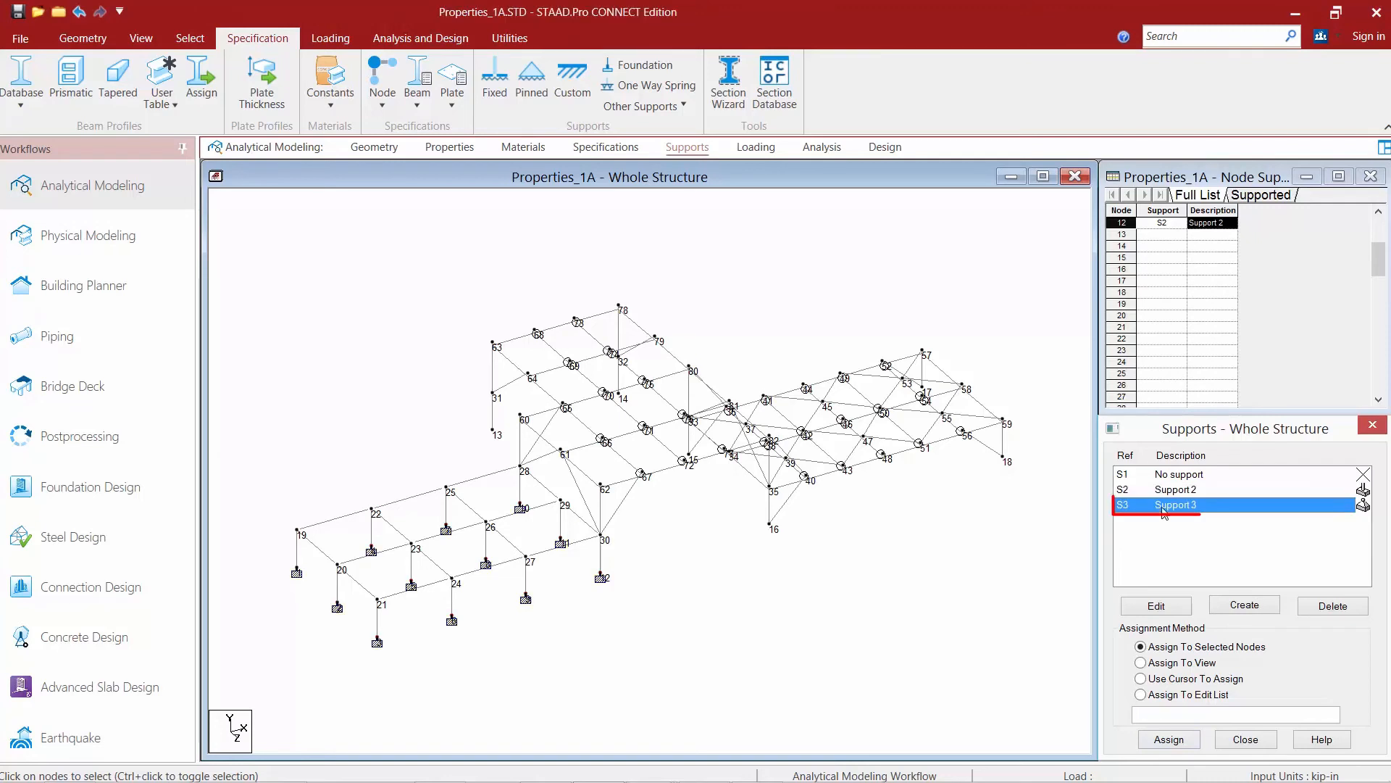
Assign pinned Support 3 to the node list 13 to 18
{"action": "left_click", "coordinate": [1140, 679]}
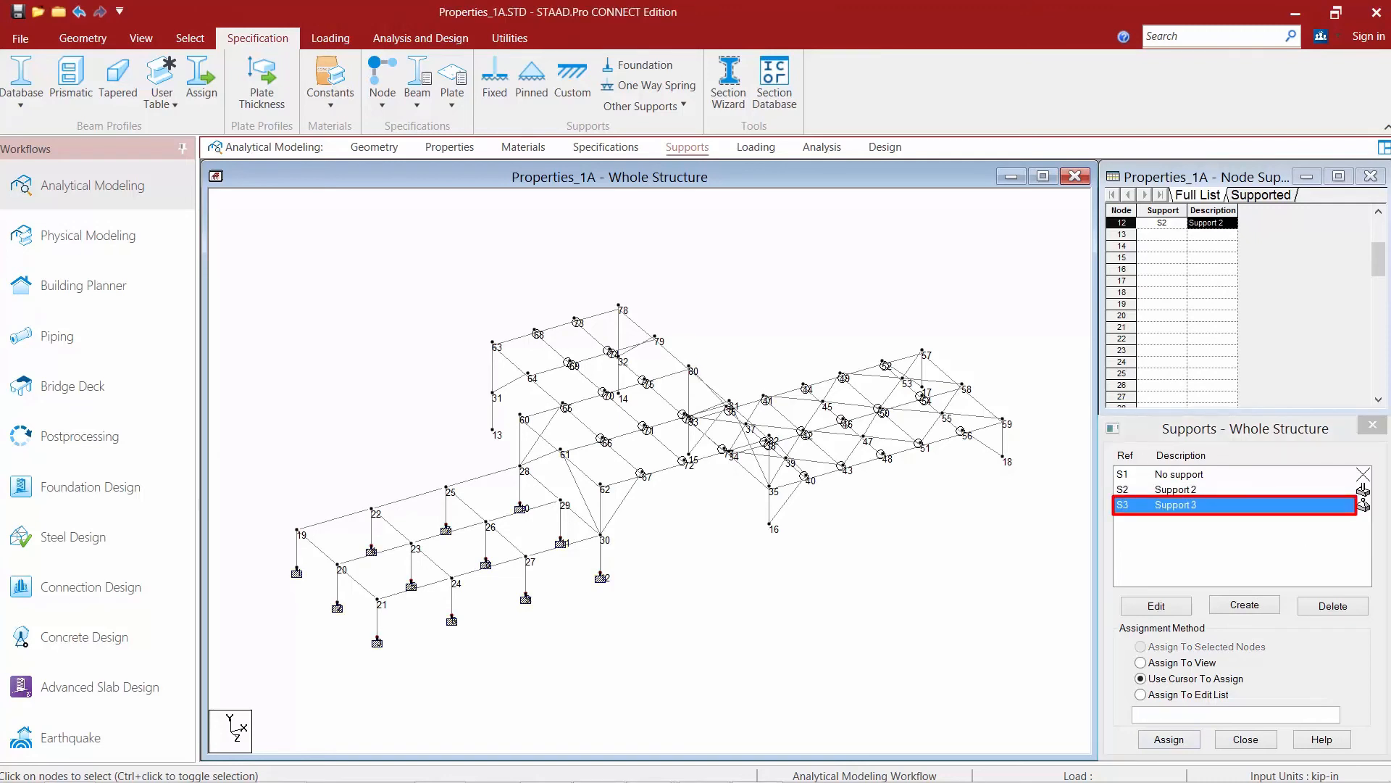
{"action": "mouse_move", "coordinate": [1130, 581]}
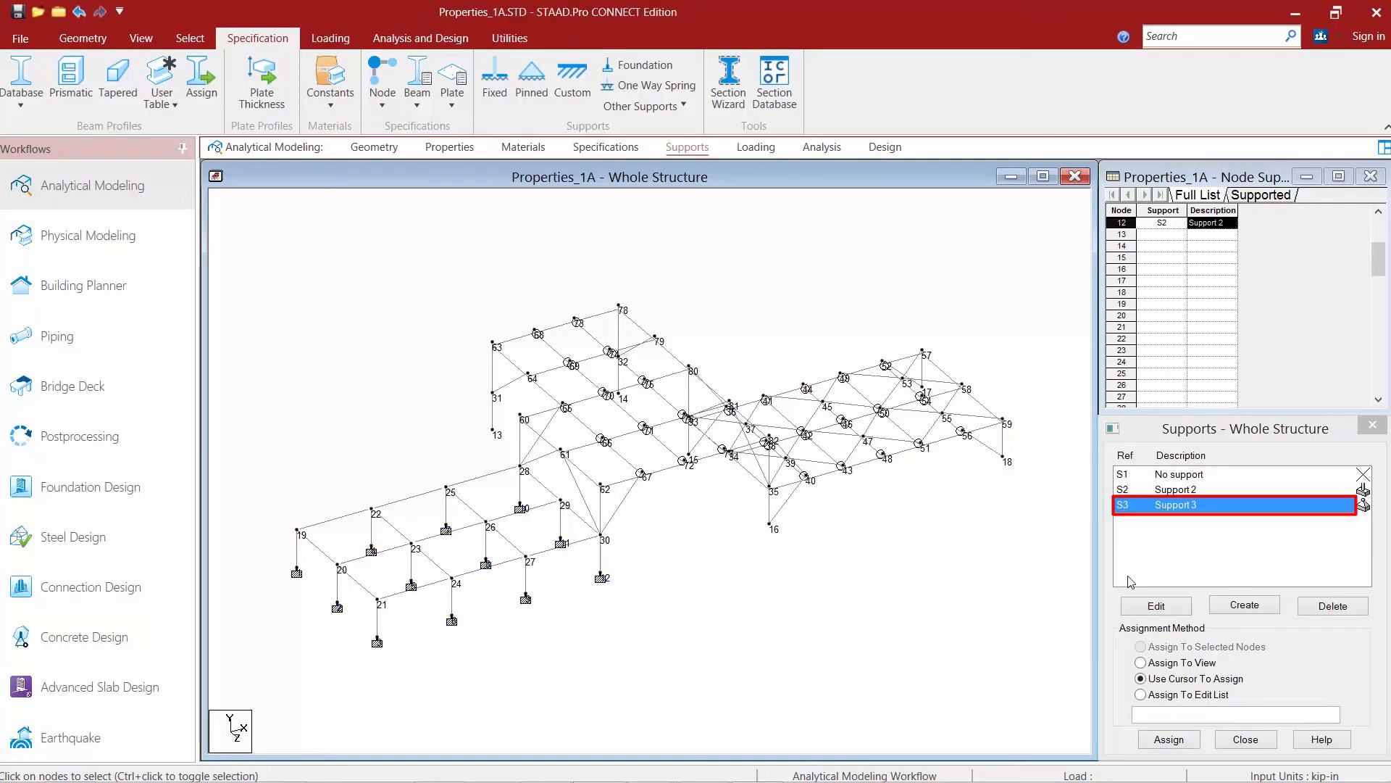
{"action": "left_click", "coordinate": [1140, 695]}
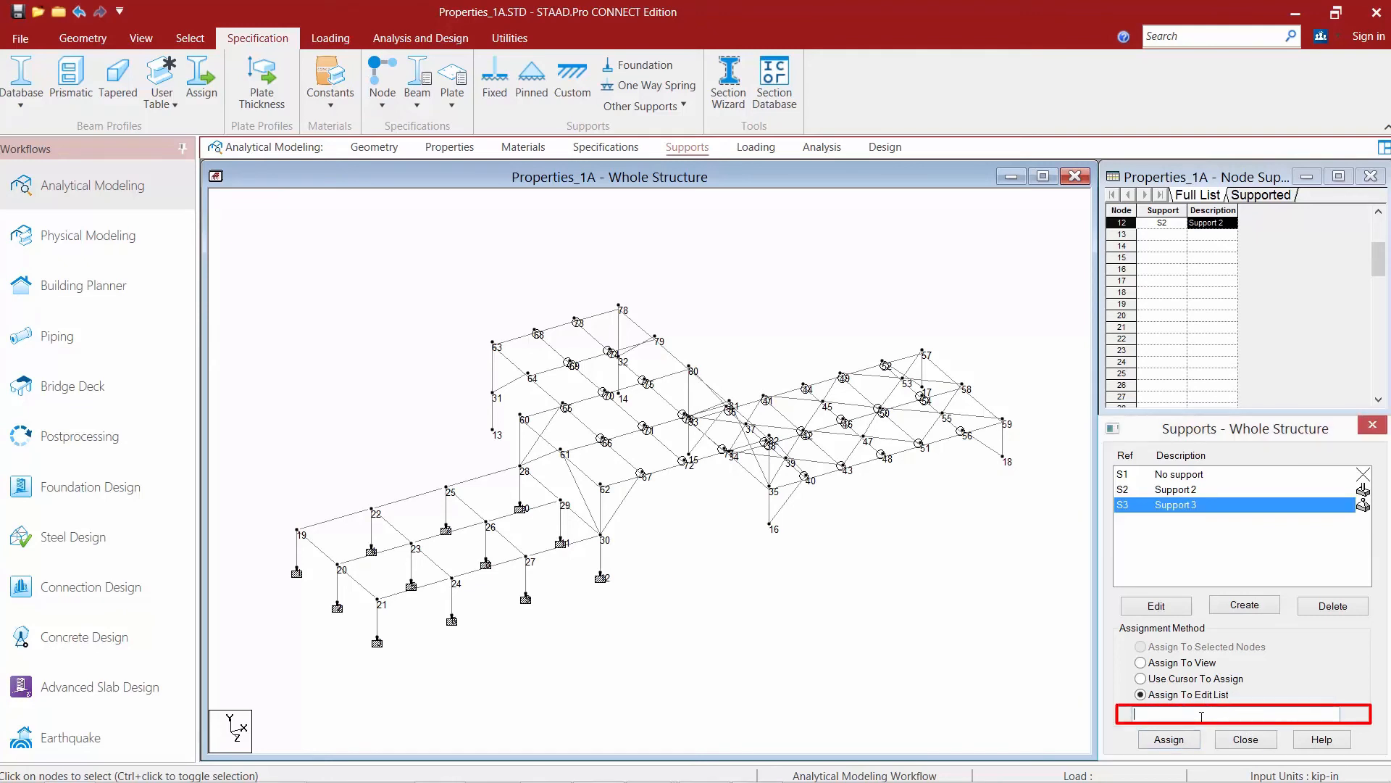
{"action": "type", "text": "13 to 18"}
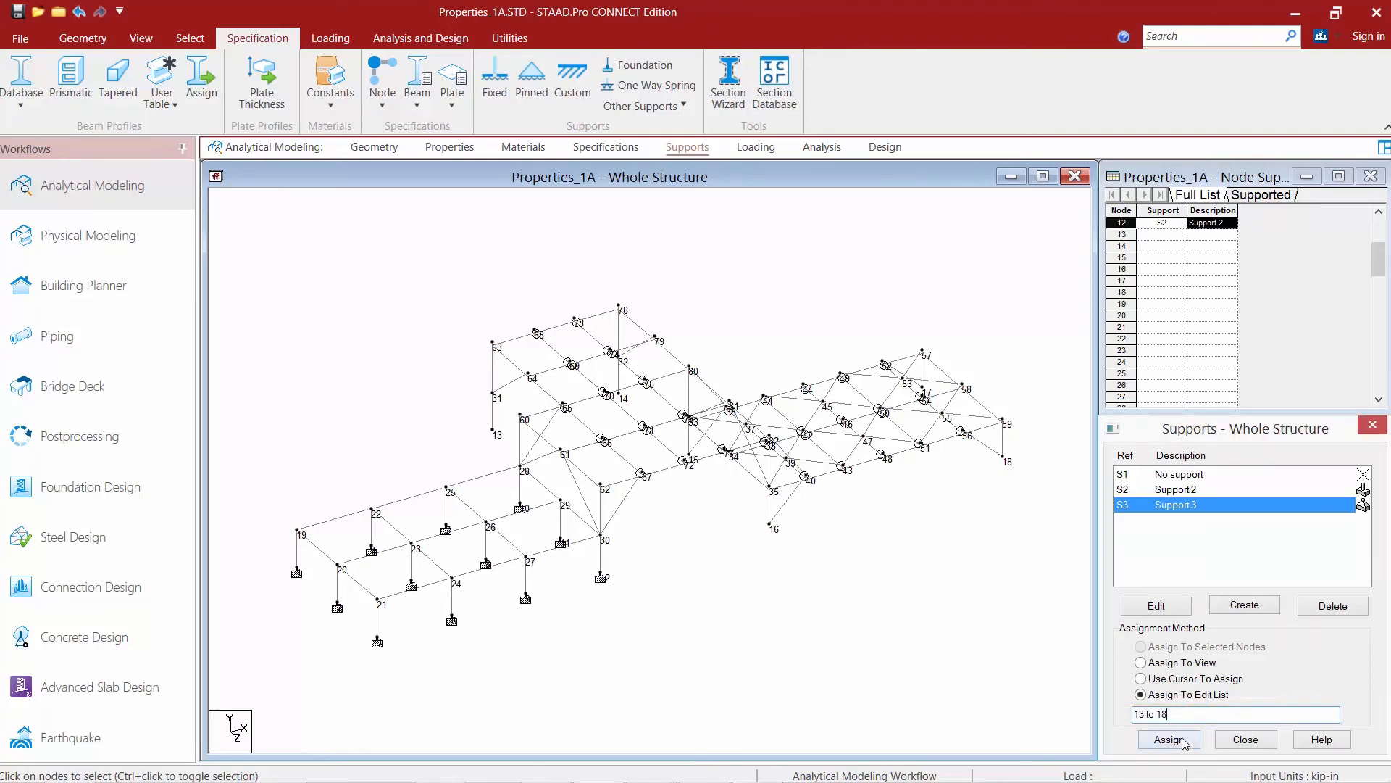
{"action": "left_click", "coordinate": [1168, 738]}
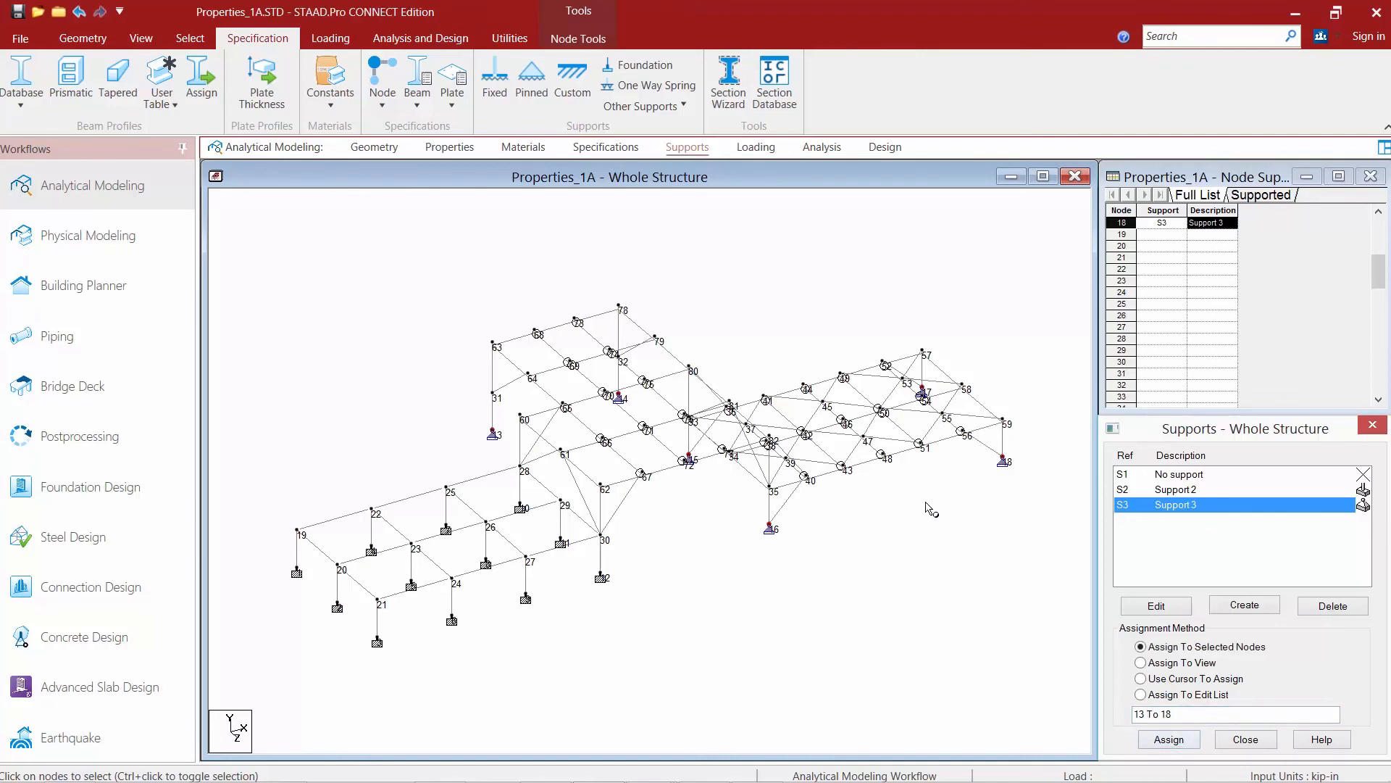
{"action": "mouse_move", "coordinate": [922, 542]}
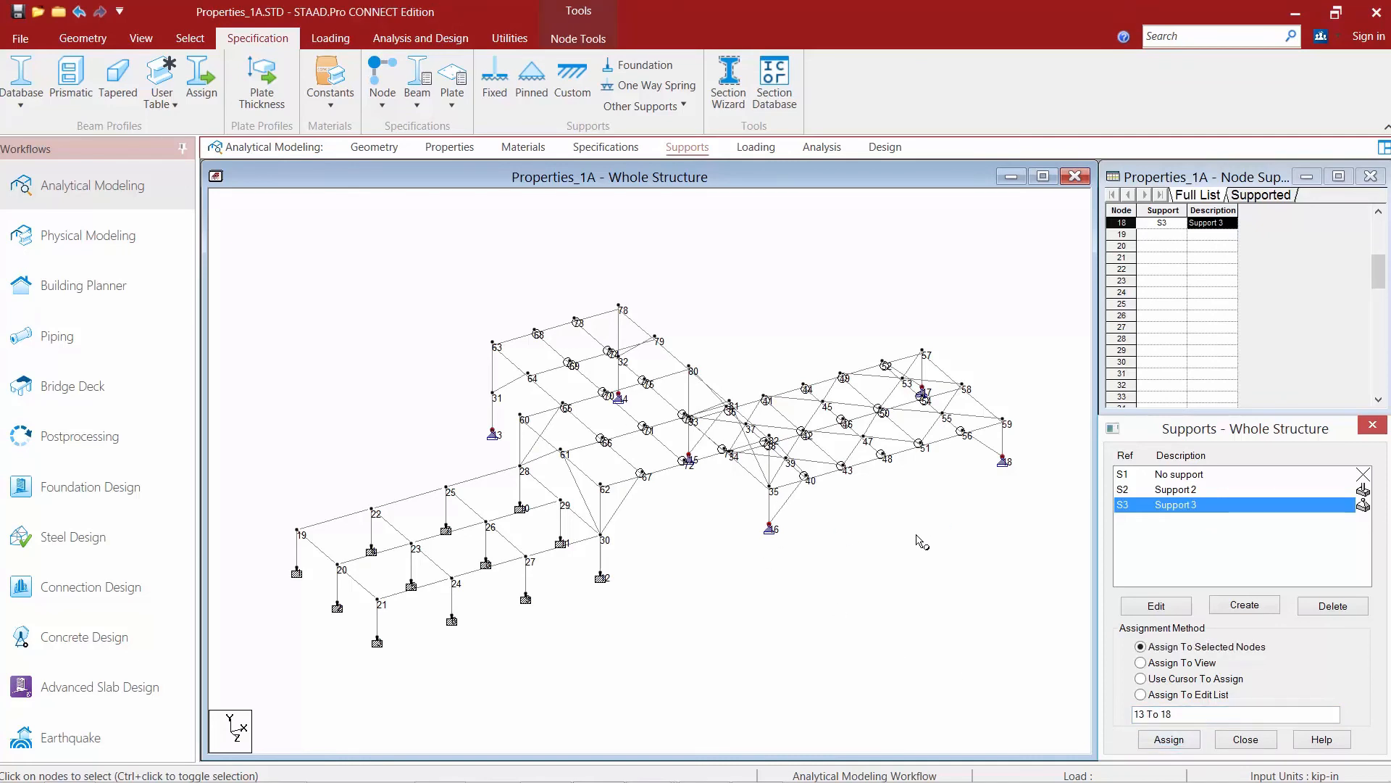